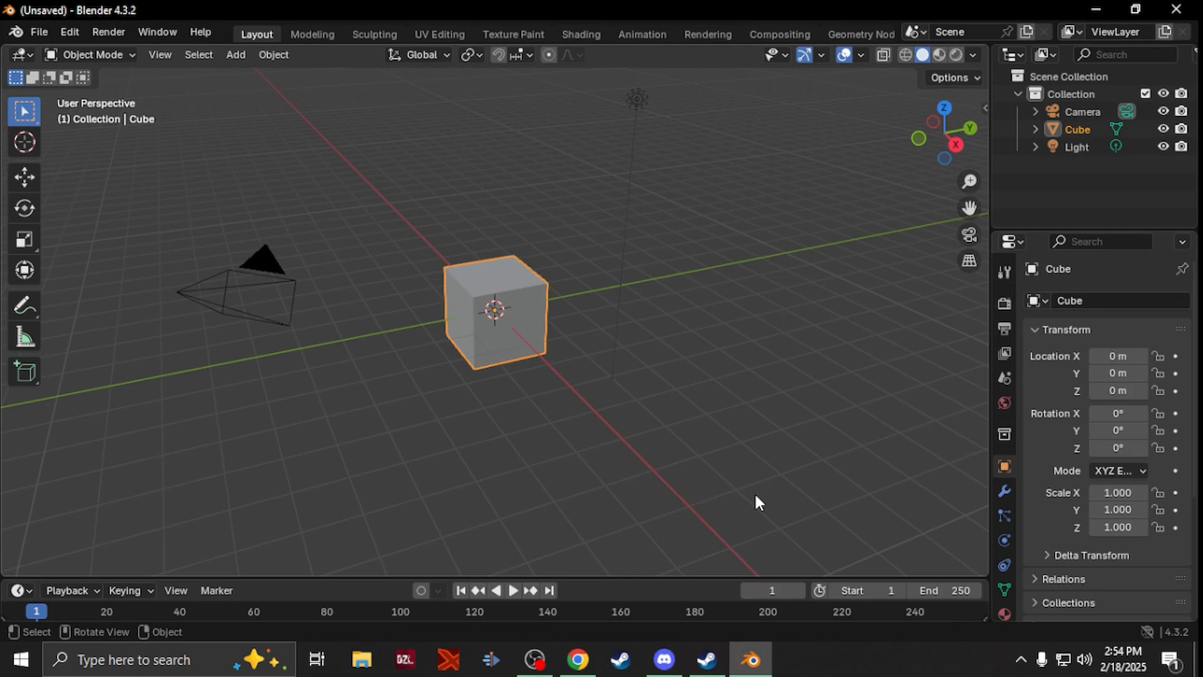
Show the ArmAToolbox repository's Code menu with the Download ZIP option
{"action": "left_click", "coordinate": [581, 659]}
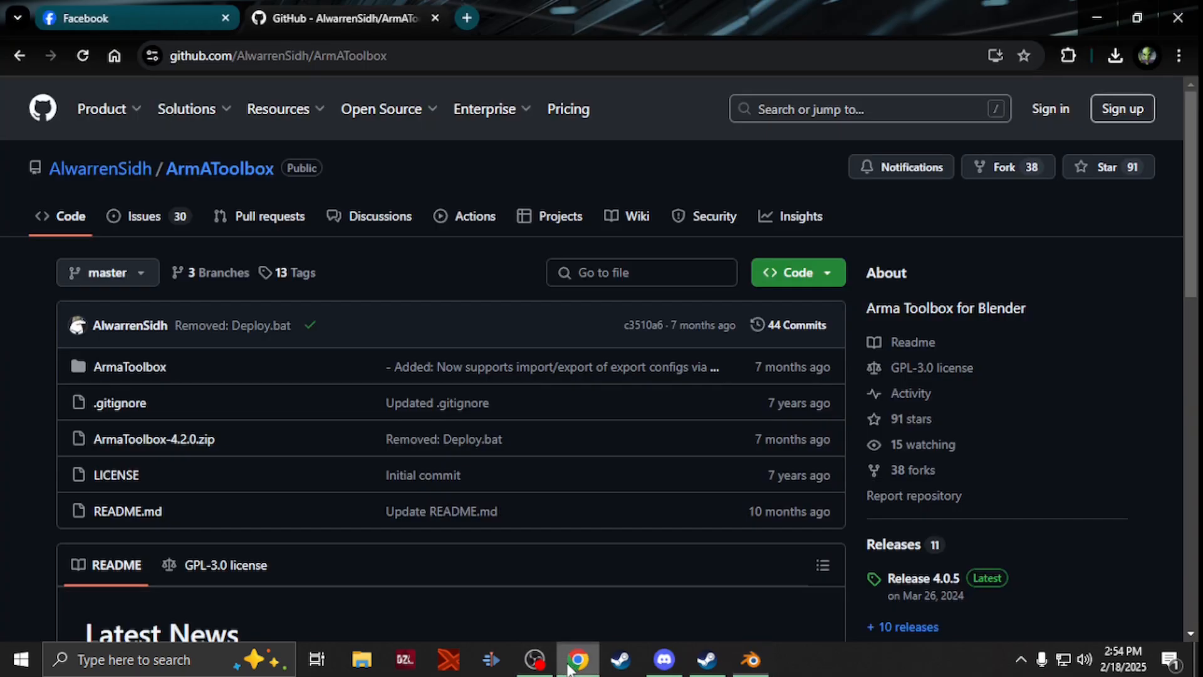
{"action": "mouse_move", "coordinate": [218, 175]}
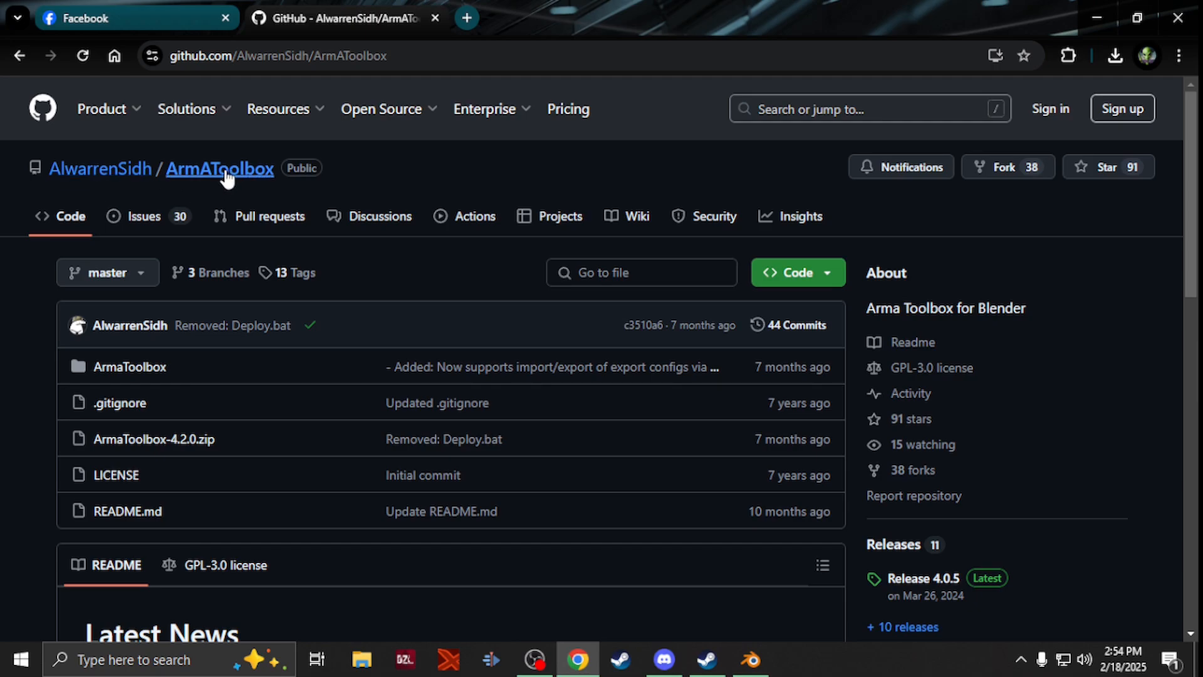
{"action": "mouse_move", "coordinate": [238, 188]}
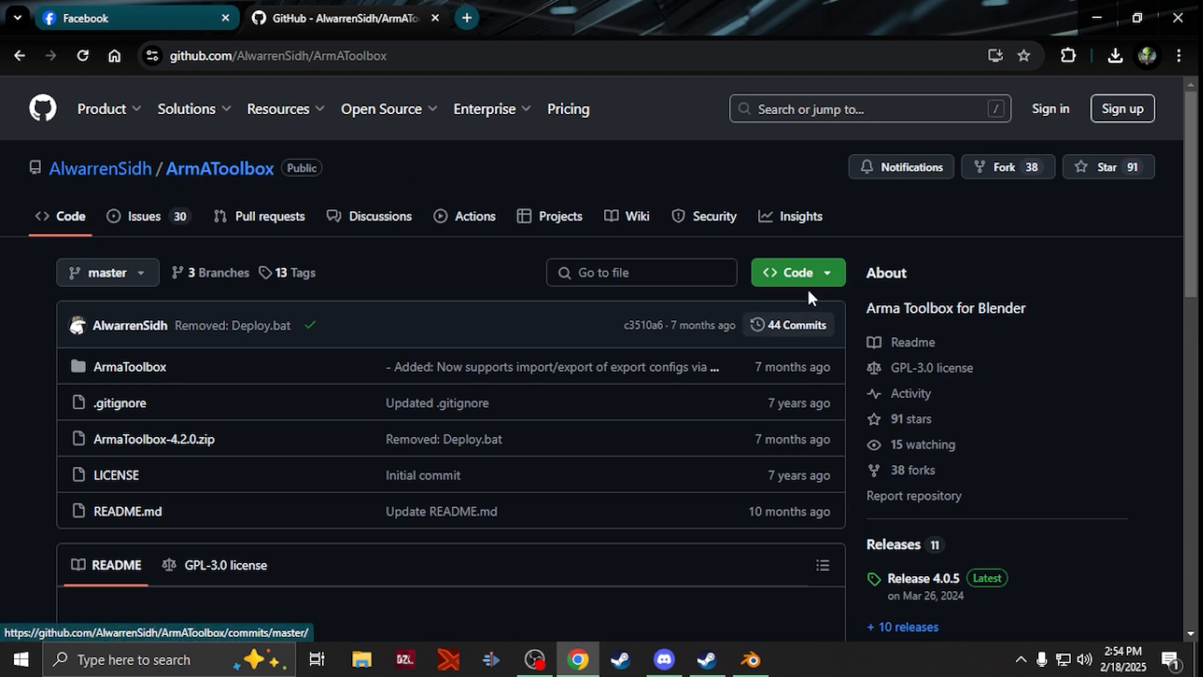
{"action": "left_click", "coordinate": [794, 273]}
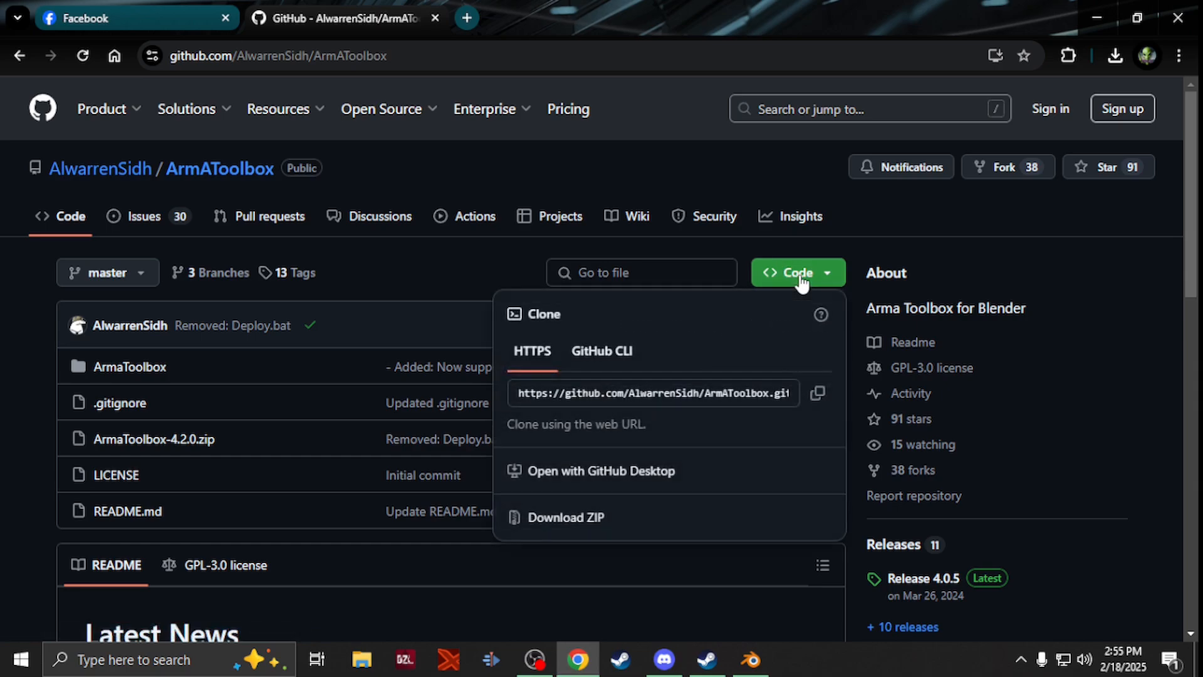
{"action": "mouse_move", "coordinate": [575, 525]}
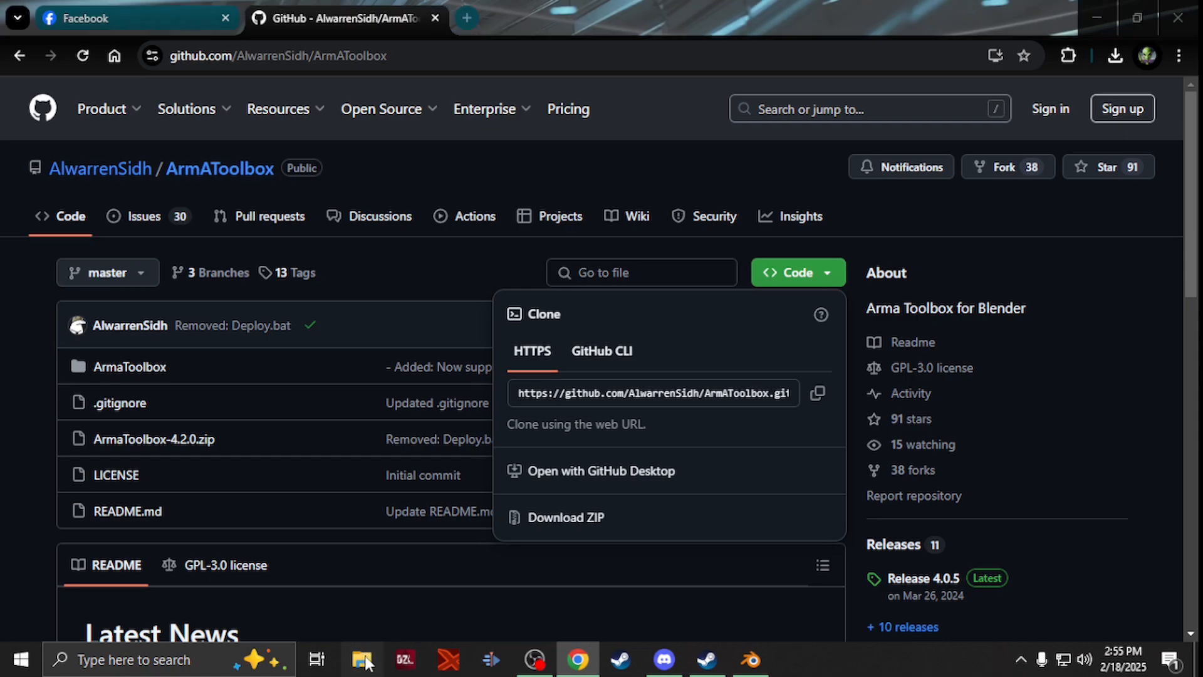
Extract the downloaded ArmAToolbox-master archive into an ArmAToolbox-master folder on the Desktop
{"action": "left_click", "coordinate": [362, 659]}
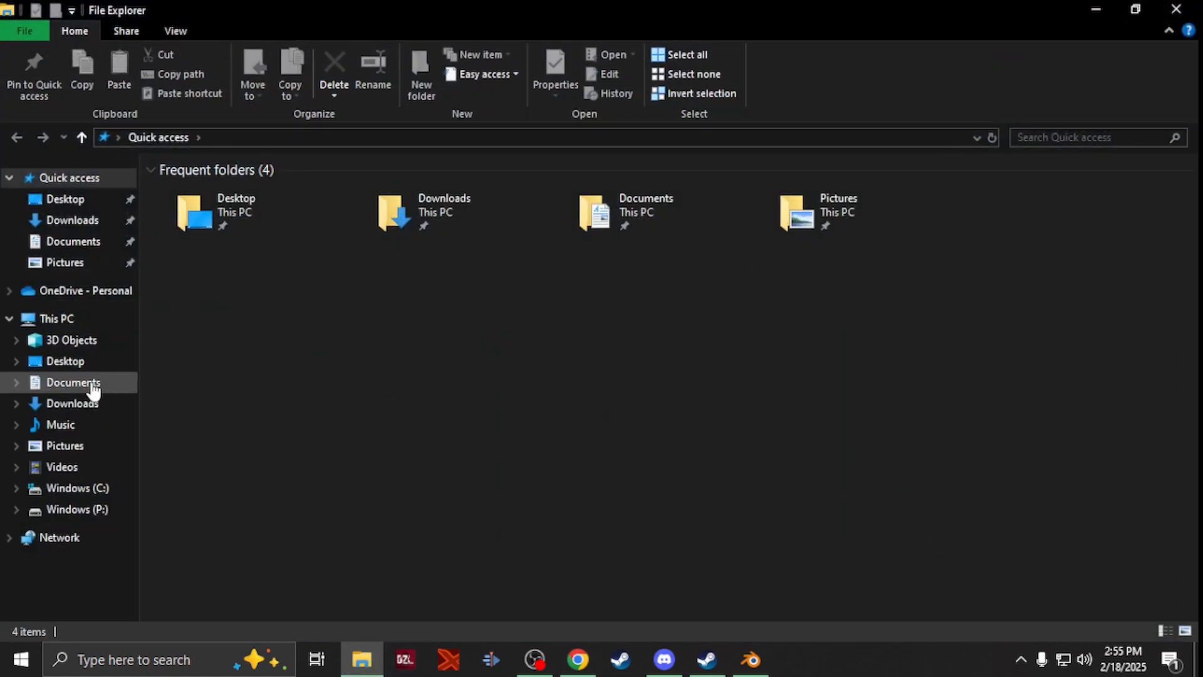
{"action": "right_click", "coordinate": [213, 191]}
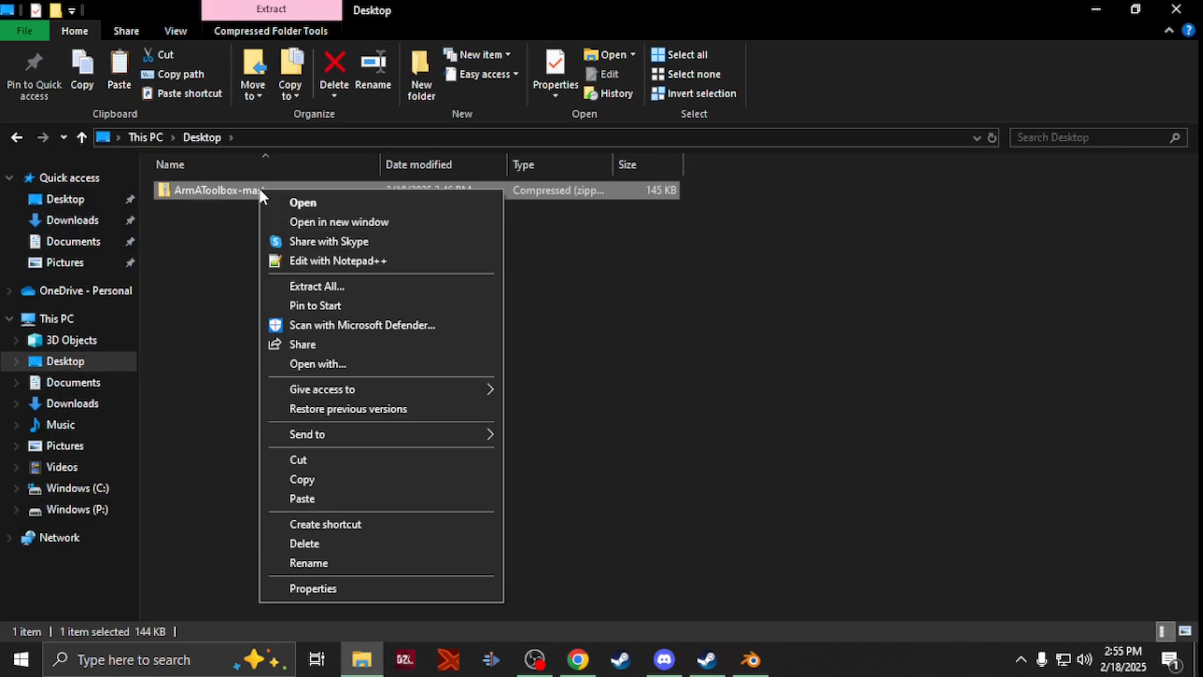
{"action": "left_click", "coordinate": [317, 285]}
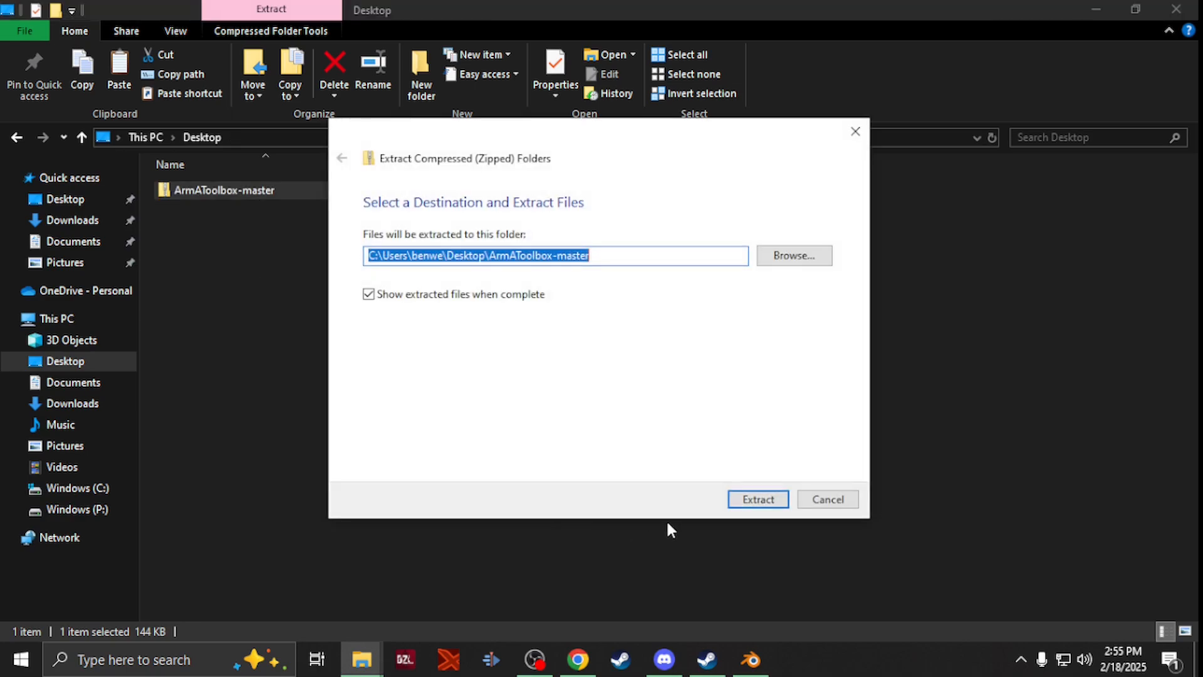
{"action": "left_click", "coordinate": [758, 499]}
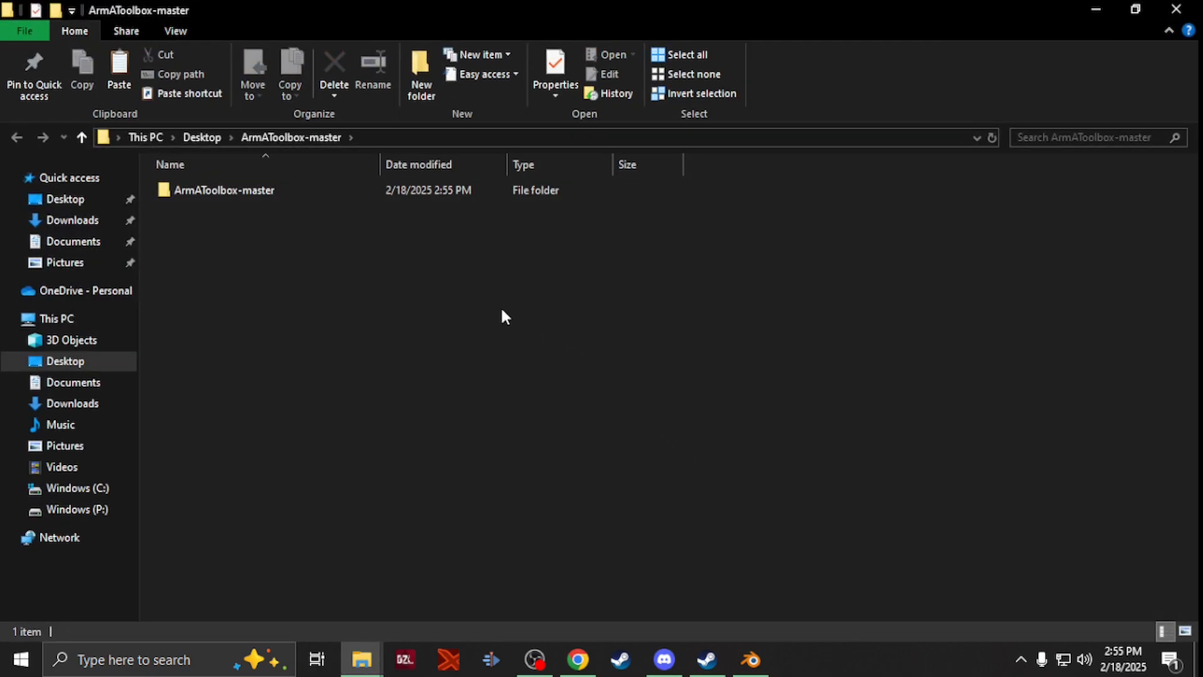
Compress the inner ArmaToolbox folder into its own ArmaToolbox.zip via Send to > Compressed folder
{"action": "left_click", "coordinate": [223, 190]}
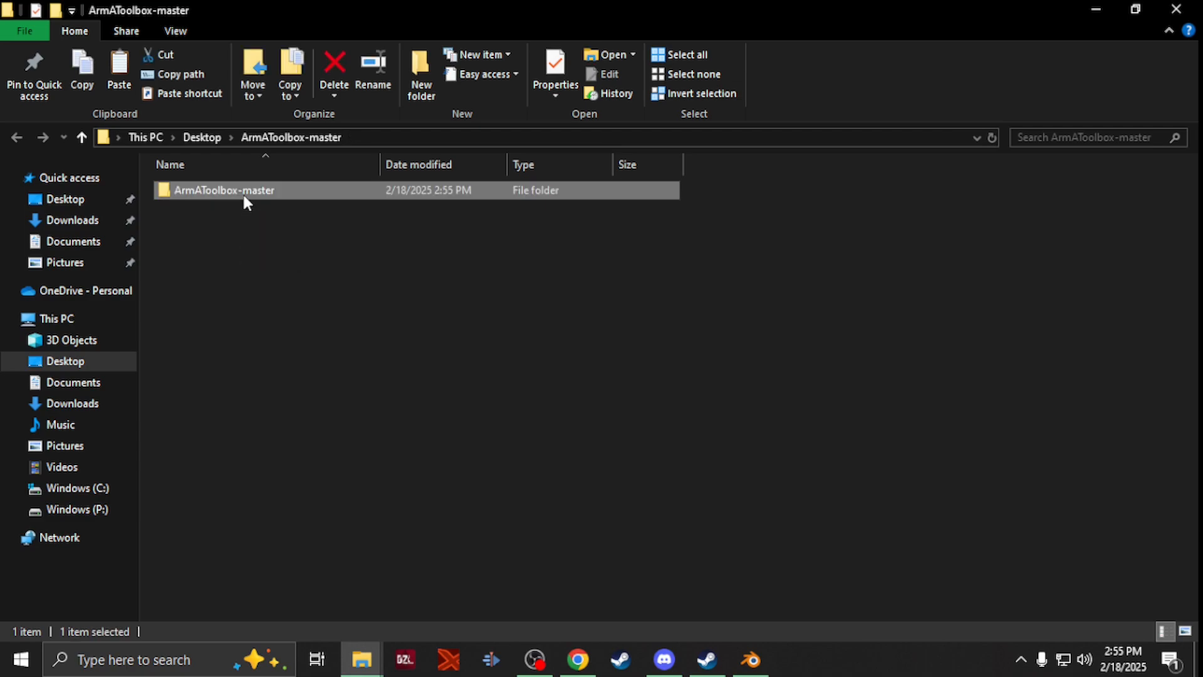
{"action": "double_click", "coordinate": [223, 191]}
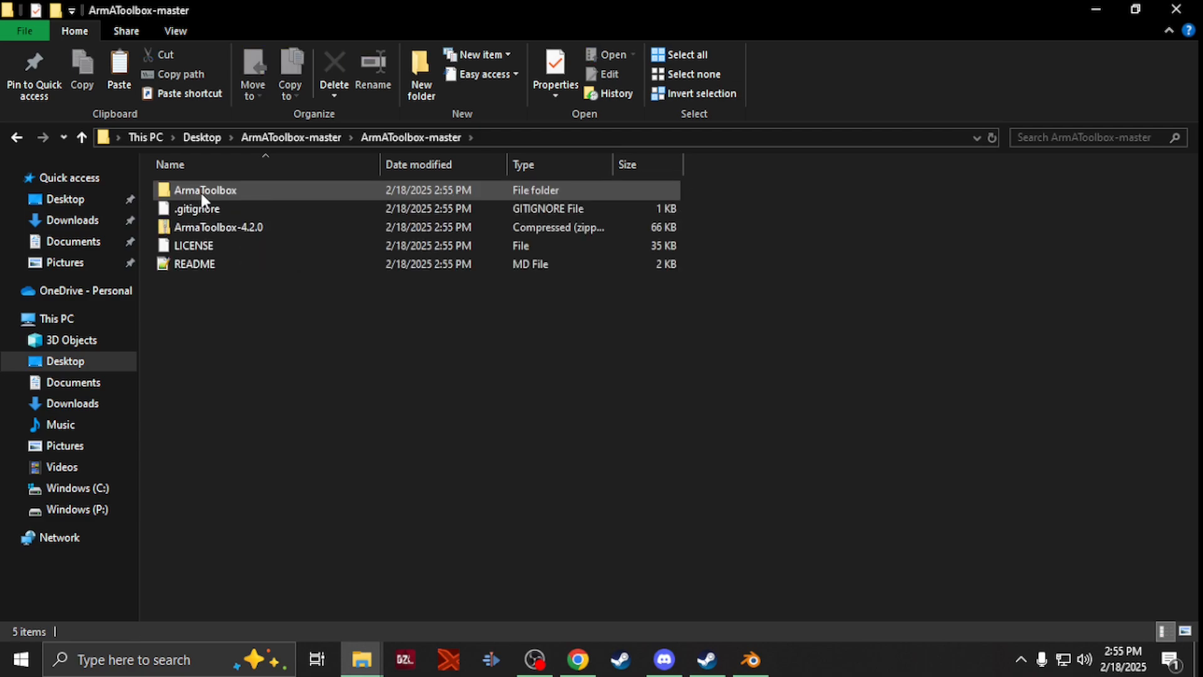
{"action": "right_click", "coordinate": [203, 190]}
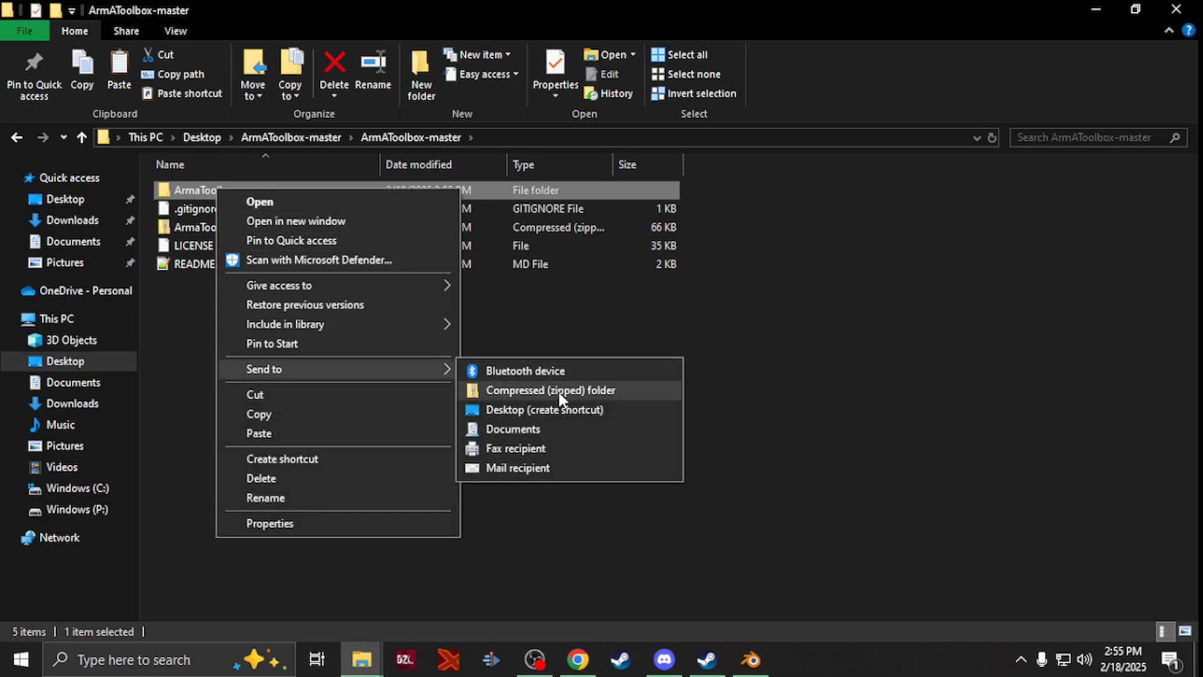
{"action": "left_click", "coordinate": [550, 391]}
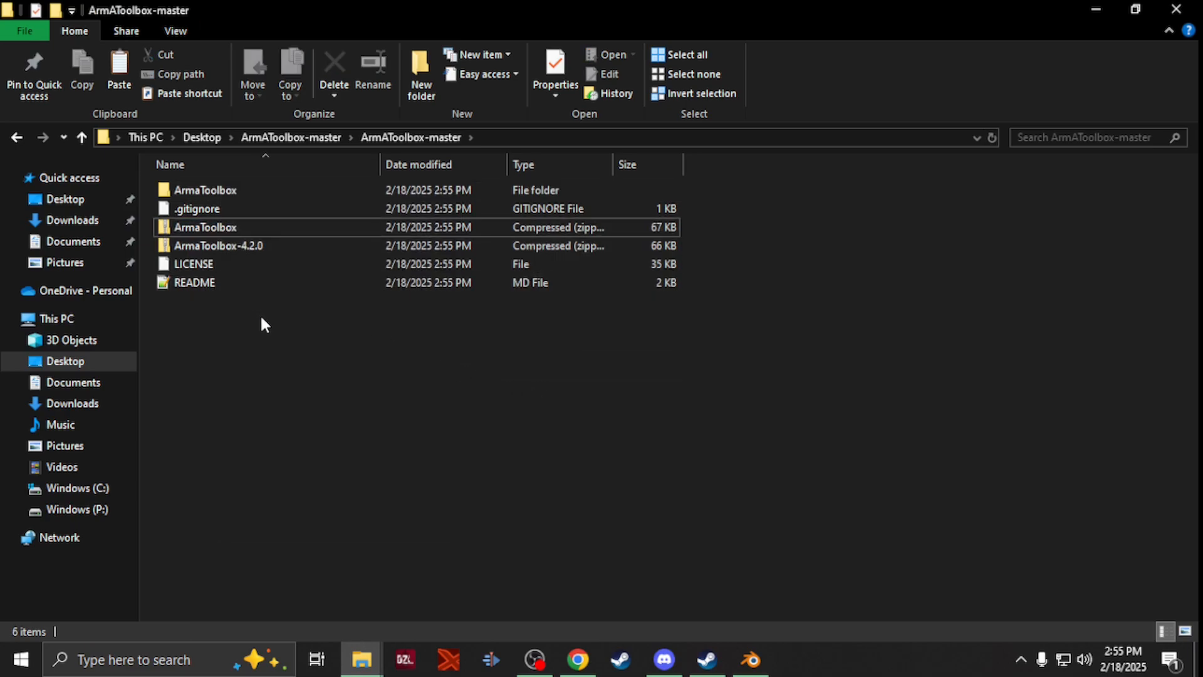
{"action": "mouse_move", "coordinate": [737, 631]}
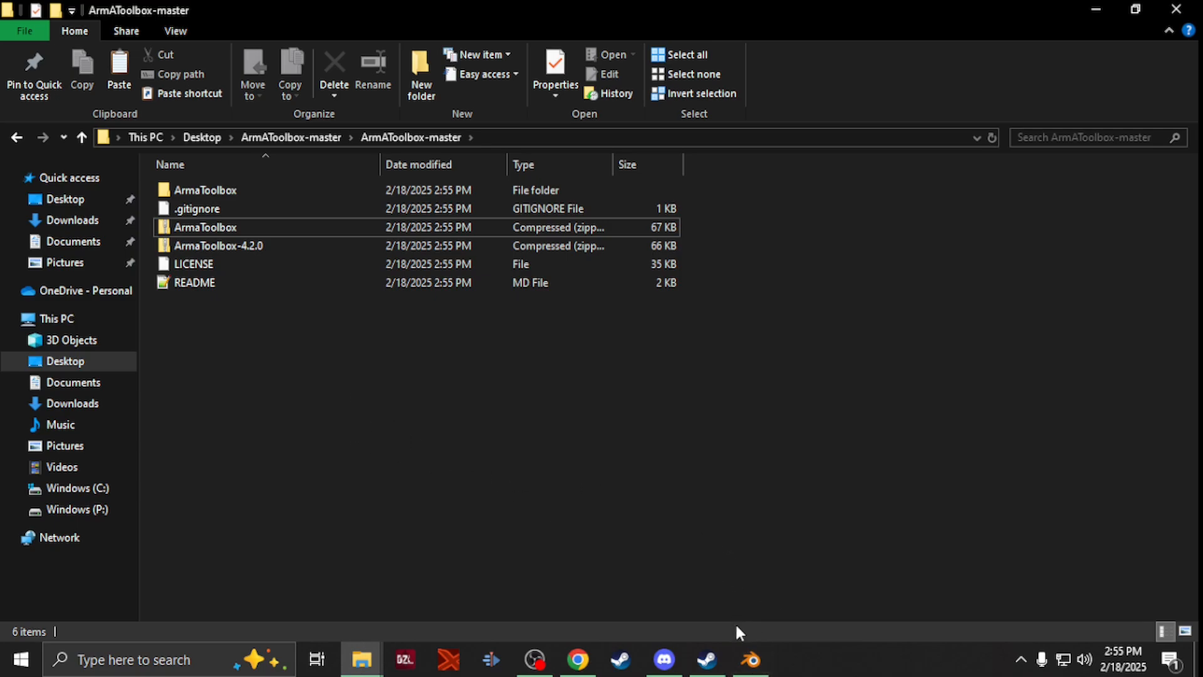
Reach Blender's Add-ons preferences and start Install from Disk, browsing the Desktop
{"action": "left_click", "coordinate": [749, 658]}
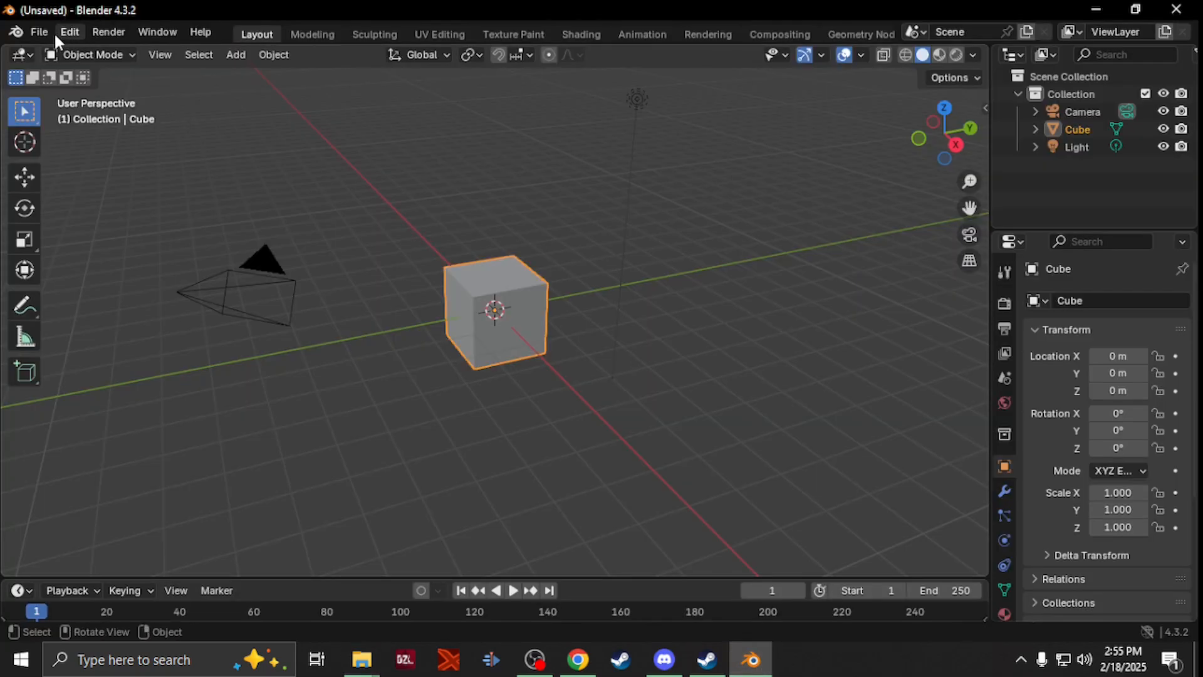
{"action": "left_click", "coordinate": [40, 32]}
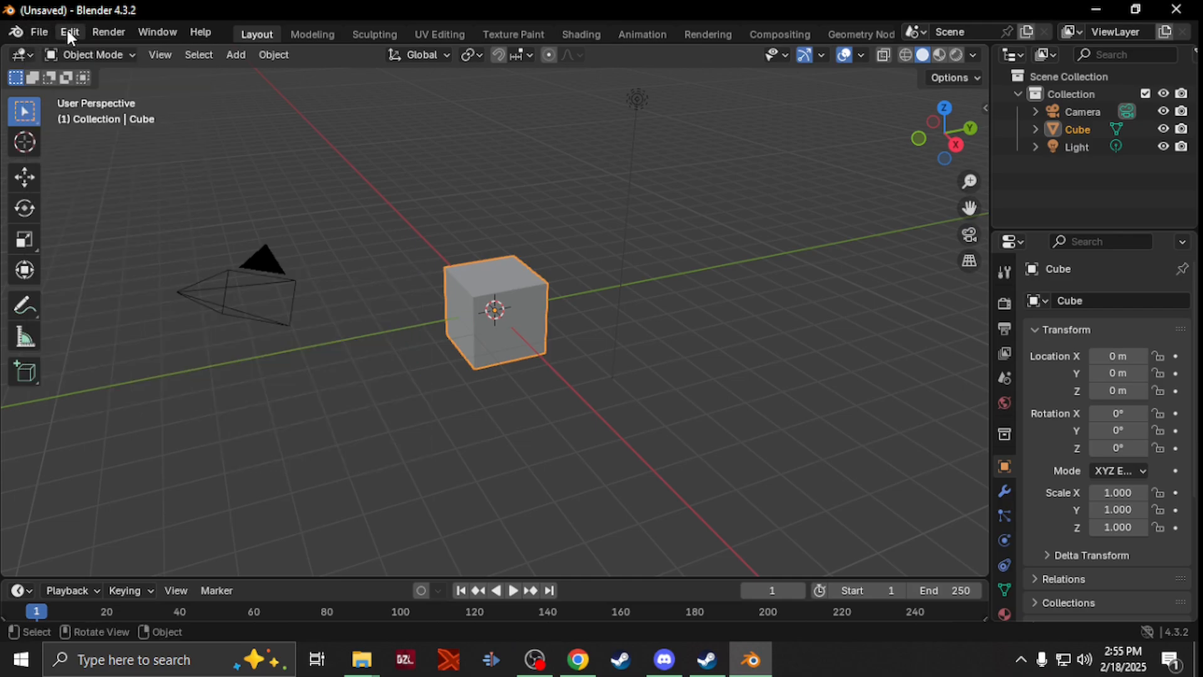
{"action": "left_click", "coordinate": [68, 32]}
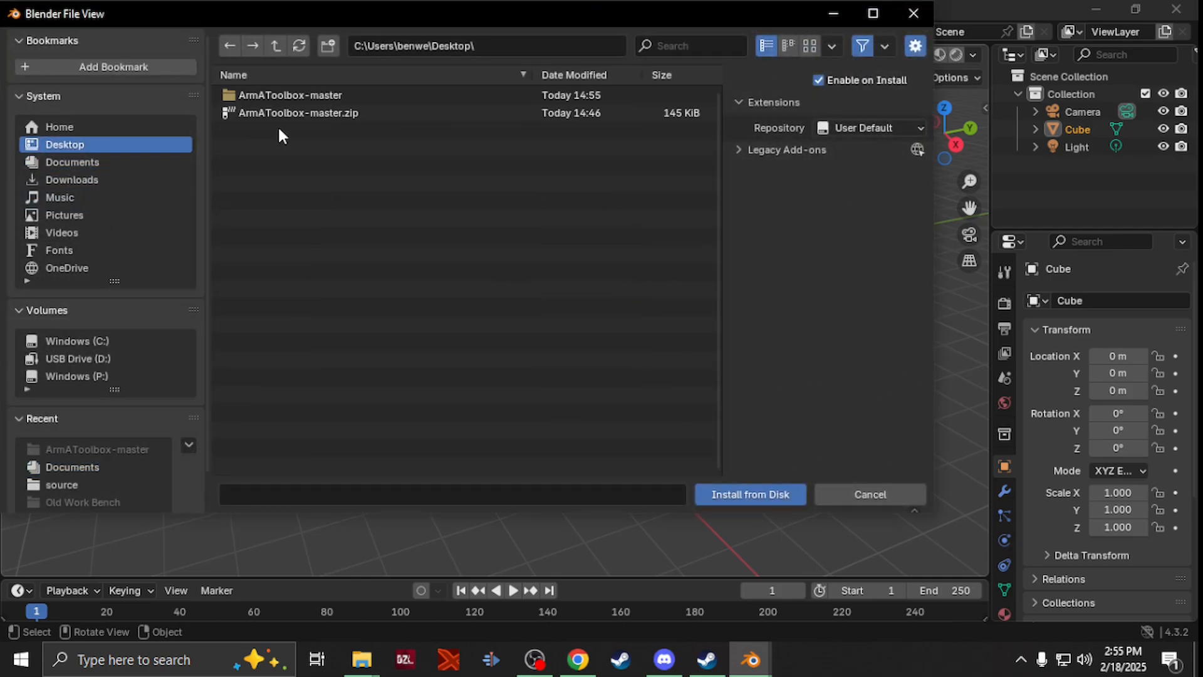
Install ArmaToolbox.zip from the nested ArmAToolbox-master folders so Arma: Toolbox is listed and enabled
{"action": "left_click", "coordinate": [291, 95]}
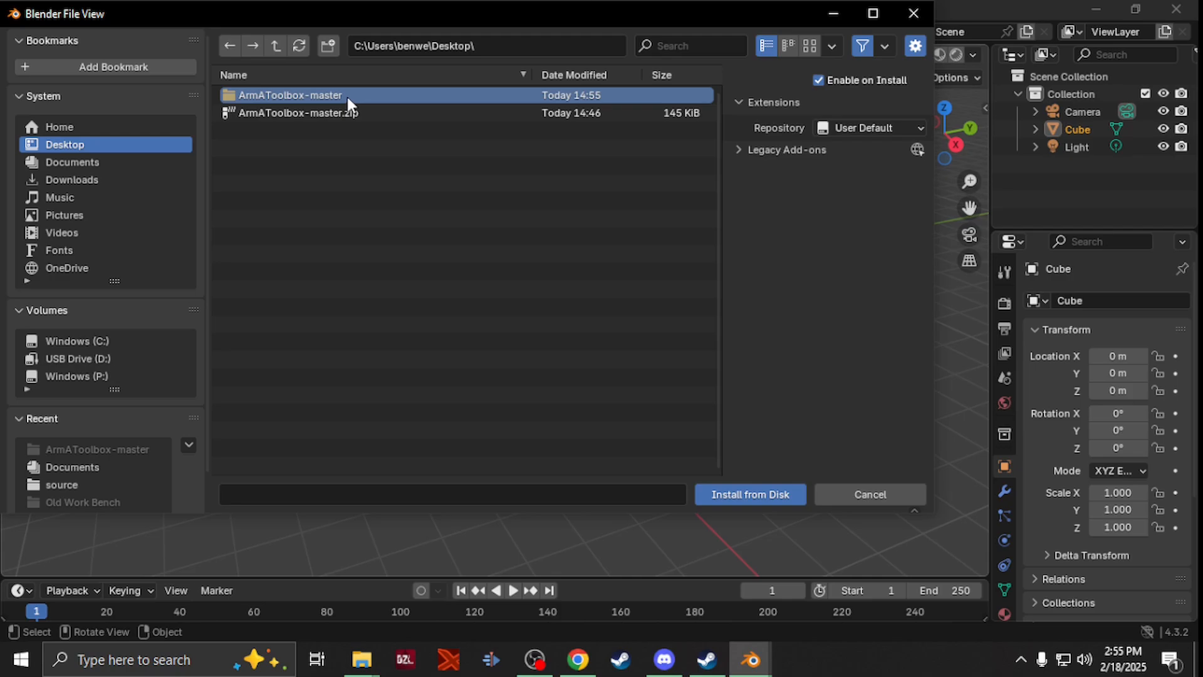
{"action": "double_click", "coordinate": [291, 95]}
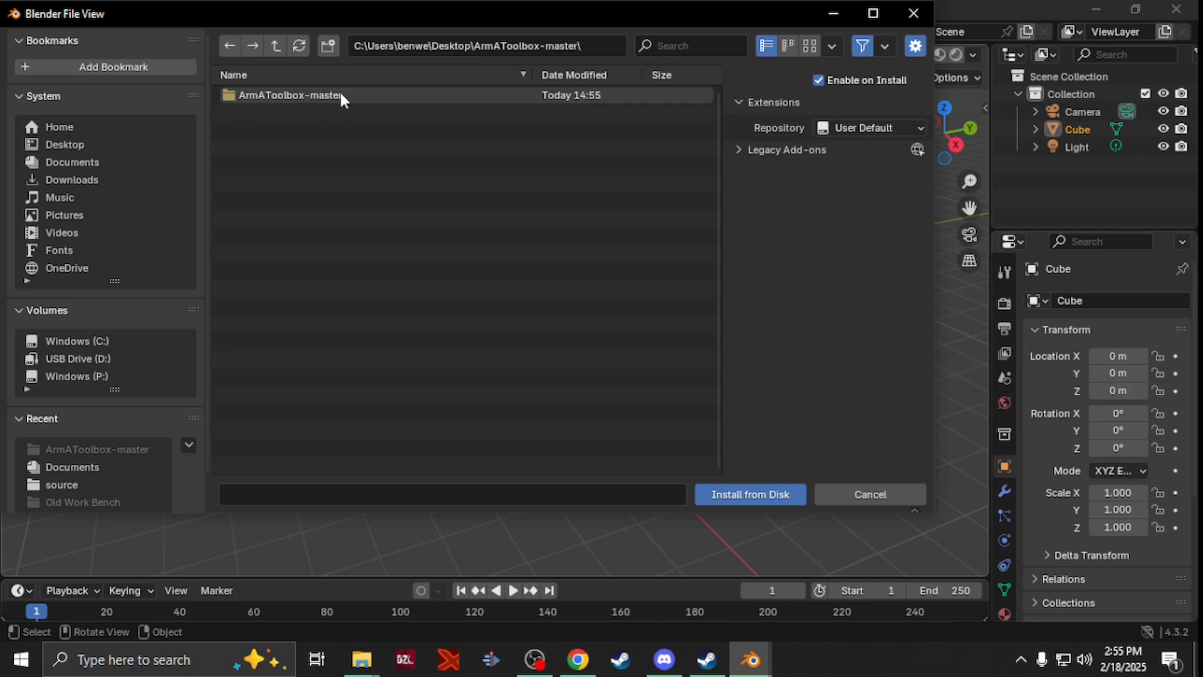
{"action": "double_click", "coordinate": [287, 98]}
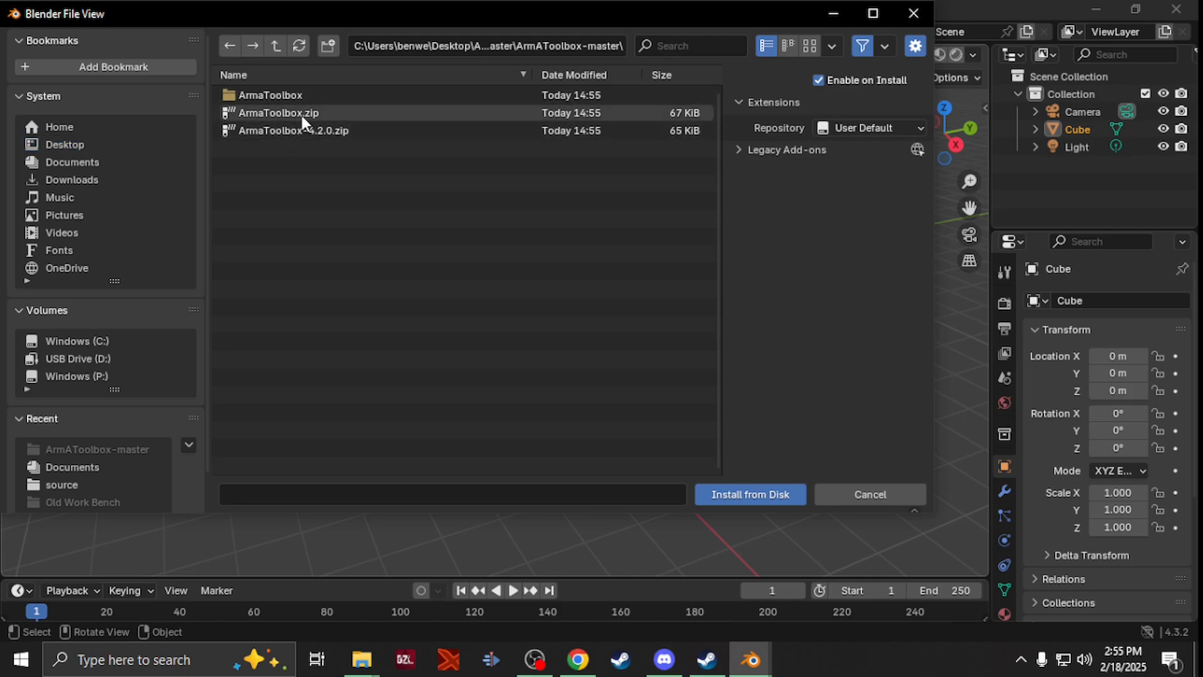
{"action": "mouse_move", "coordinate": [265, 118]}
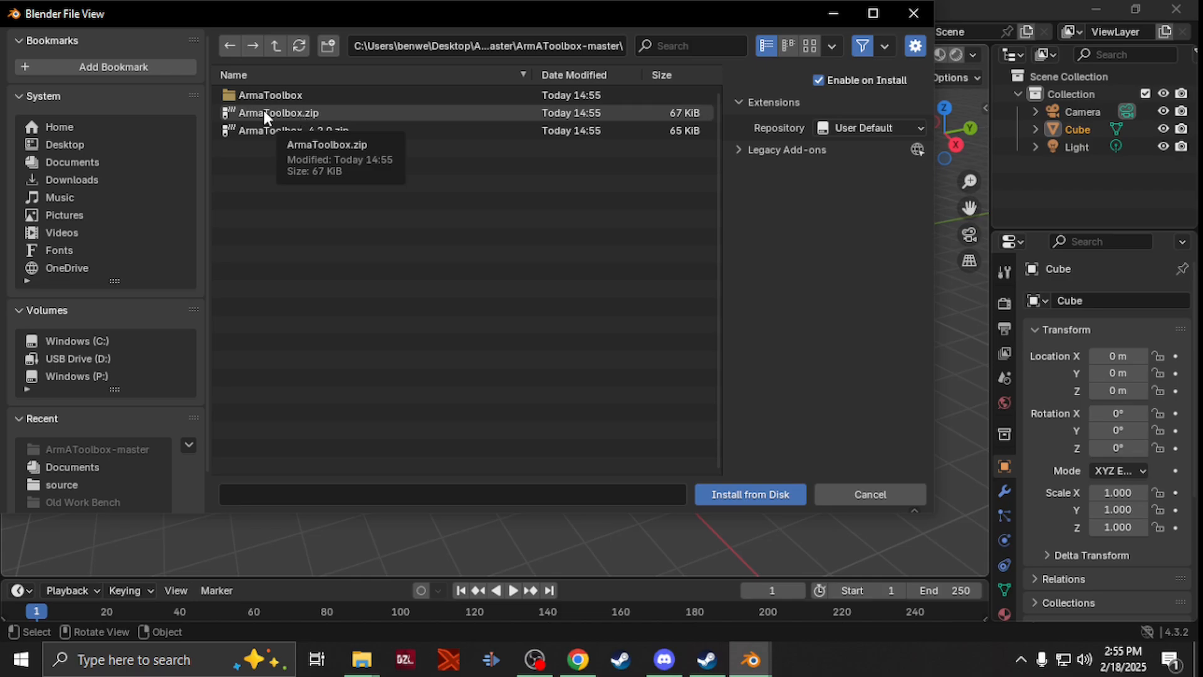
{"action": "left_click", "coordinate": [278, 113]}
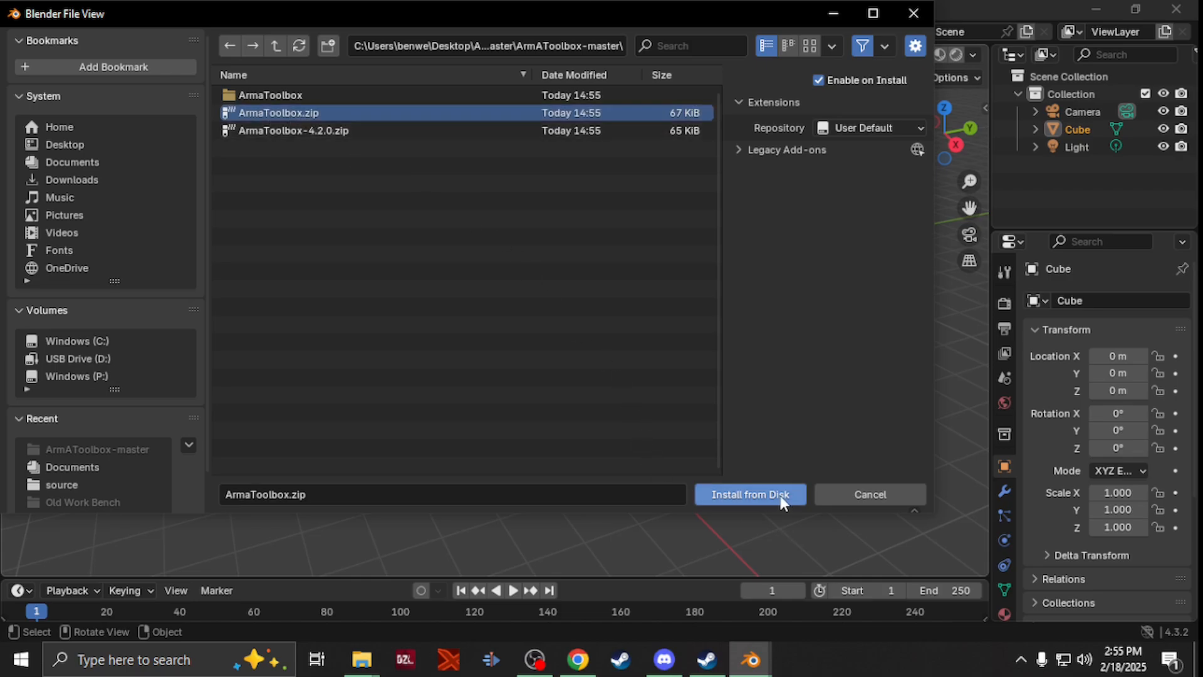
{"action": "left_click", "coordinate": [750, 495]}
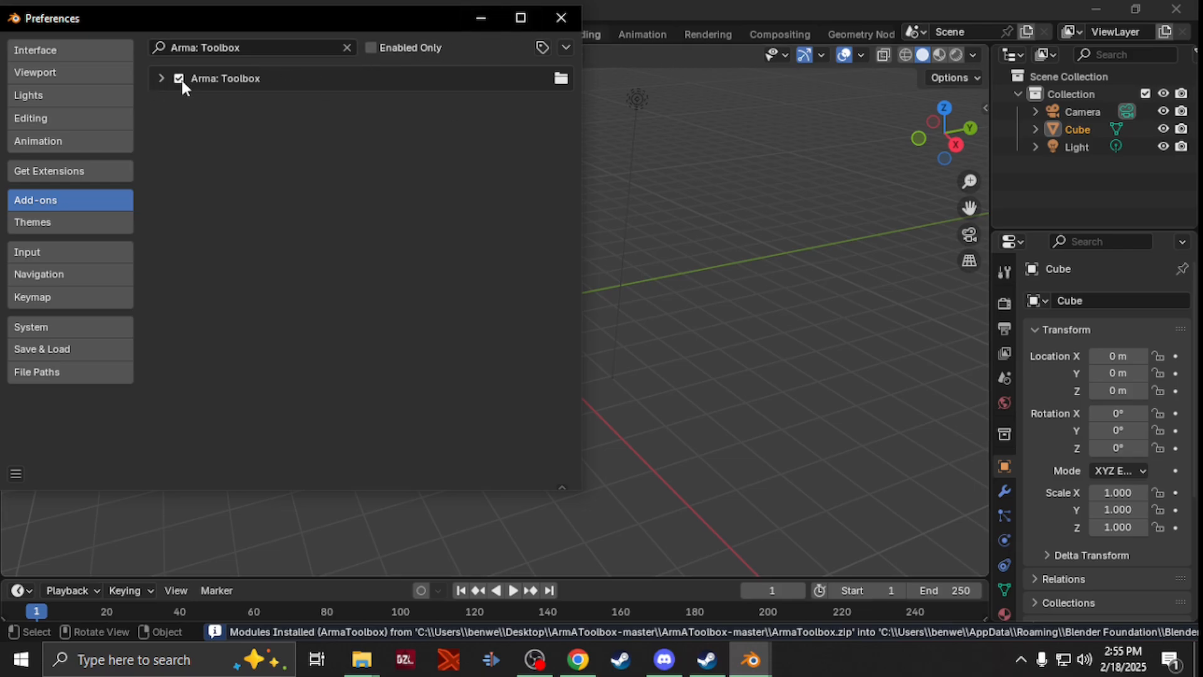
Confirm Arma 3 P3D appears under File > Import and show the Arma 3 sidebar panels
{"action": "left_click", "coordinate": [560, 18]}
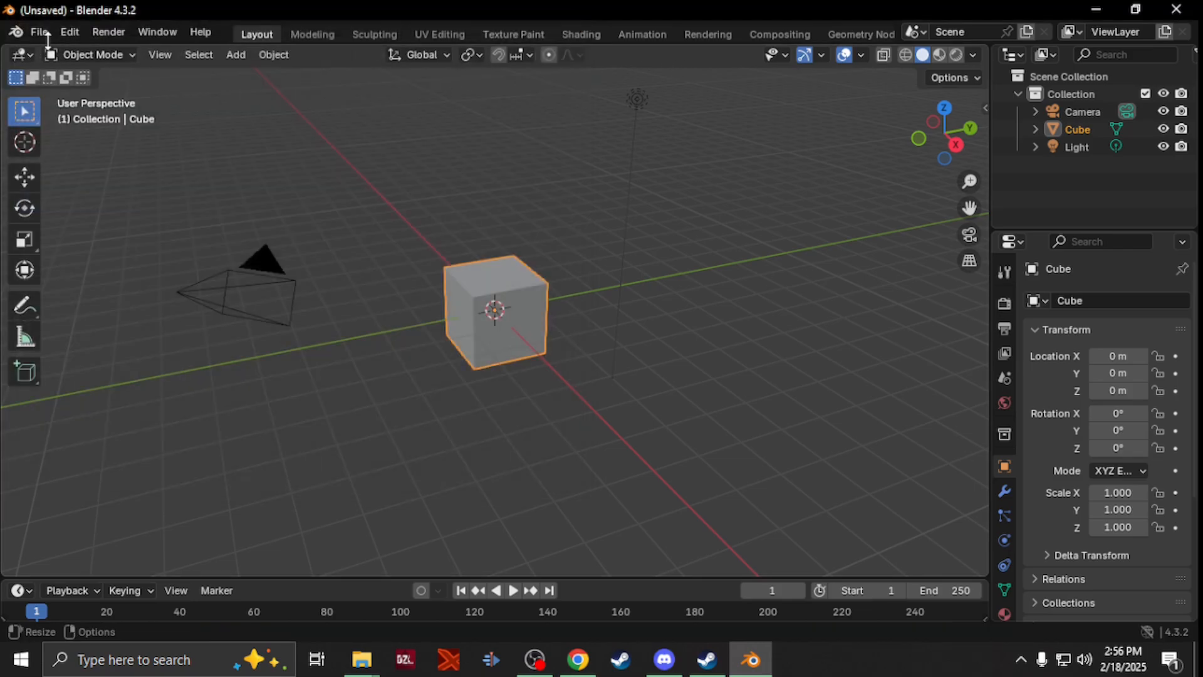
{"action": "left_click", "coordinate": [41, 32]}
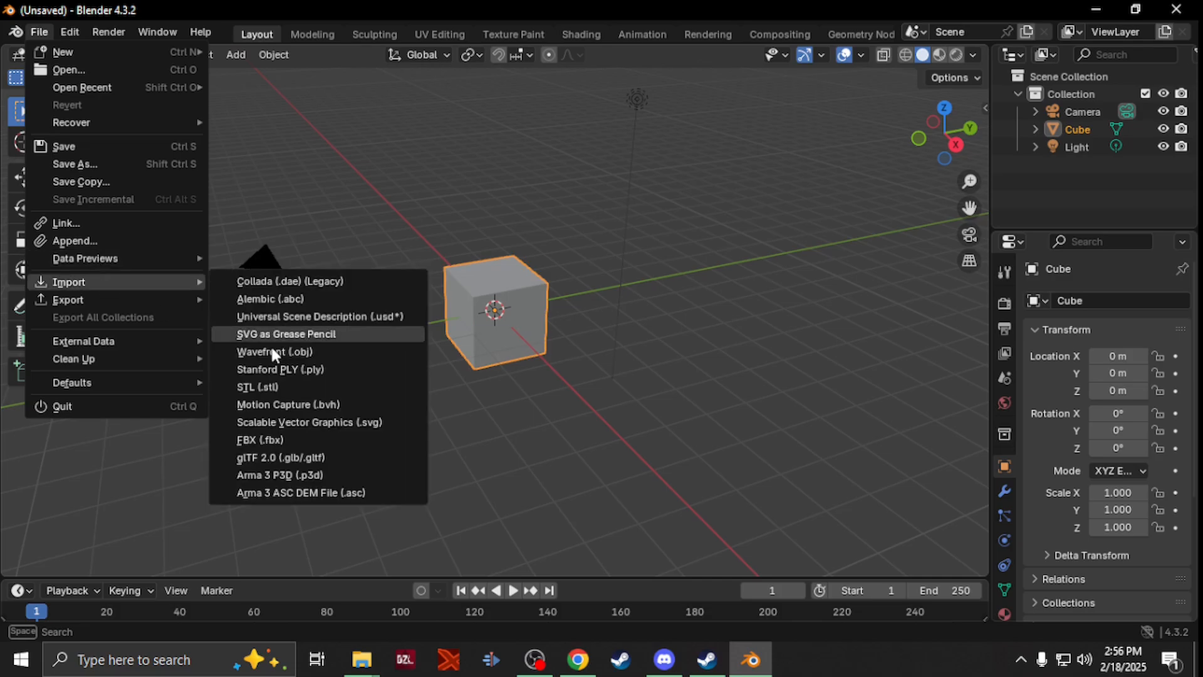
{"action": "mouse_move", "coordinate": [348, 479]}
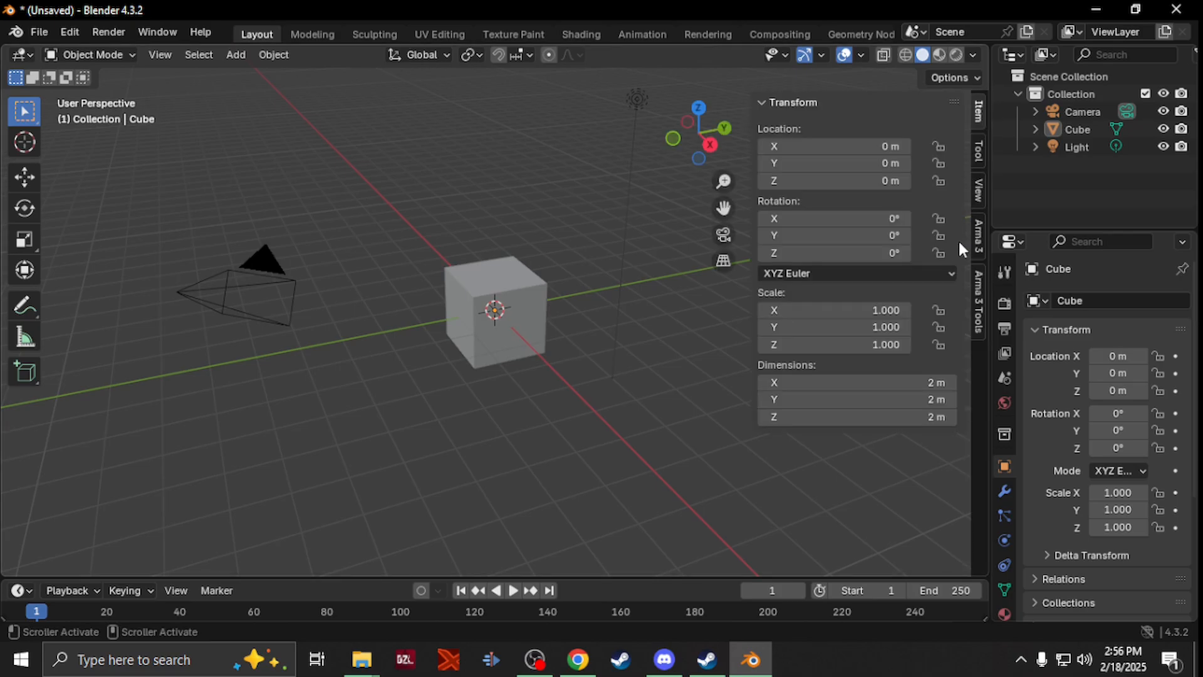
{"action": "left_click", "coordinate": [976, 238]}
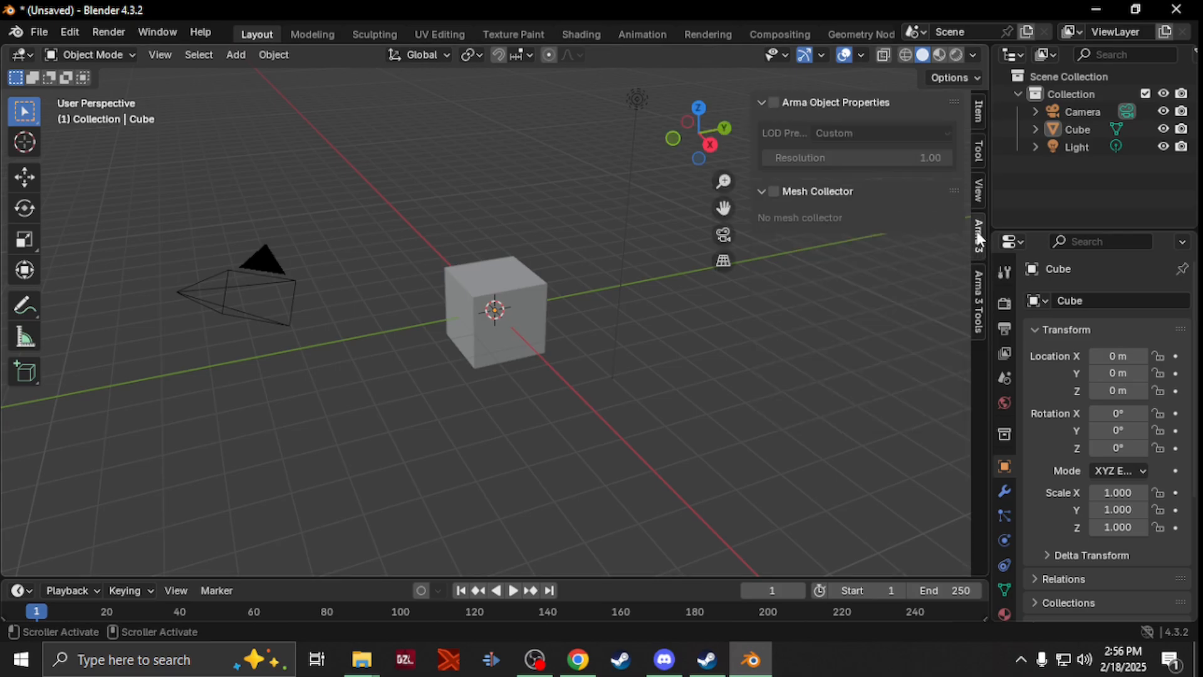
{"action": "mouse_move", "coordinate": [974, 253]}
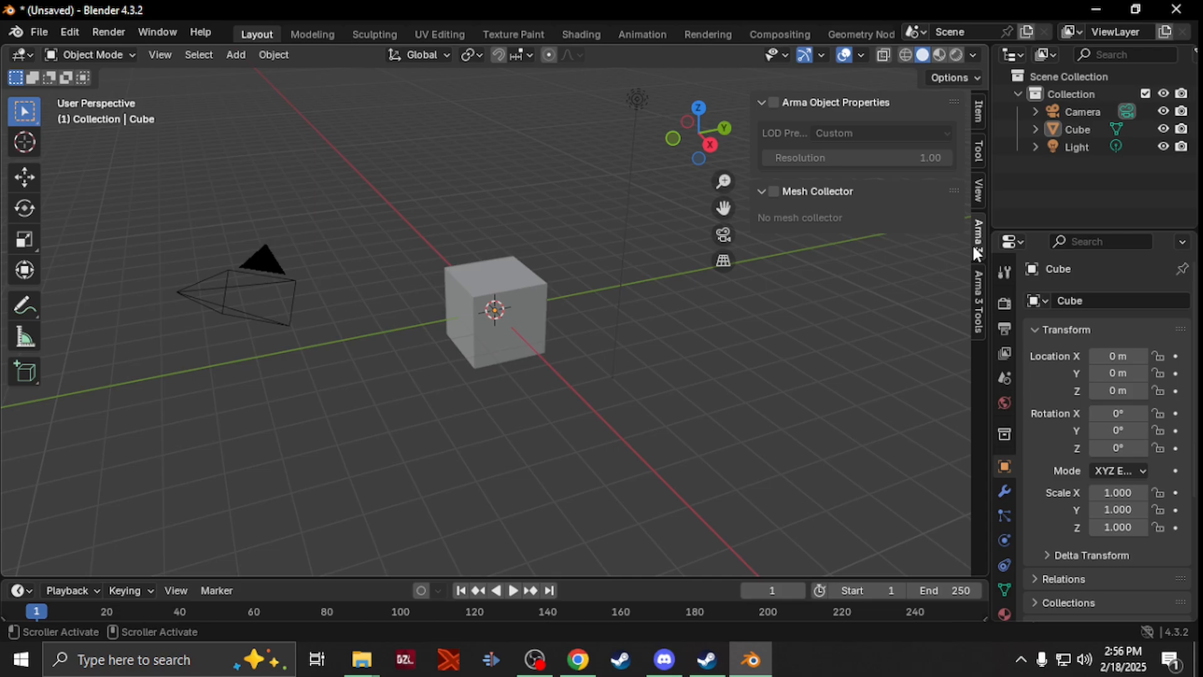